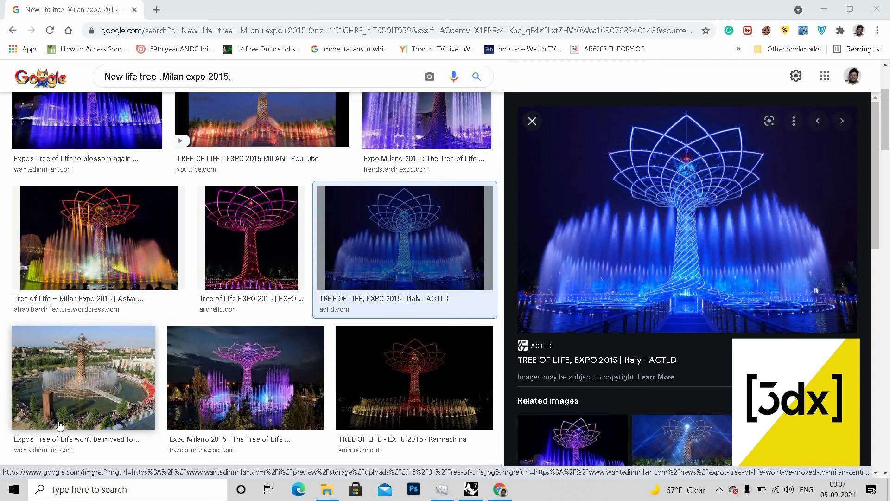
mouse_move(704, 117)
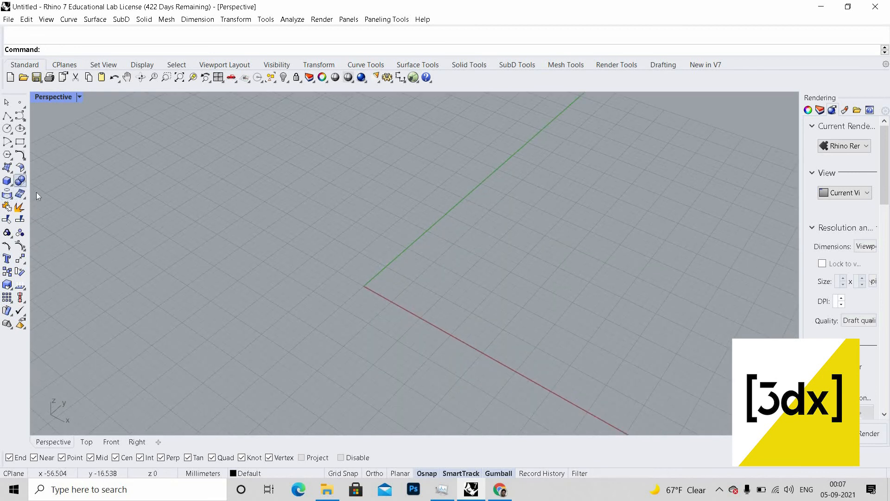
Step: Create an upright cylinder at the origin, radius 24 and height 240, as the trunk
click(7, 180)
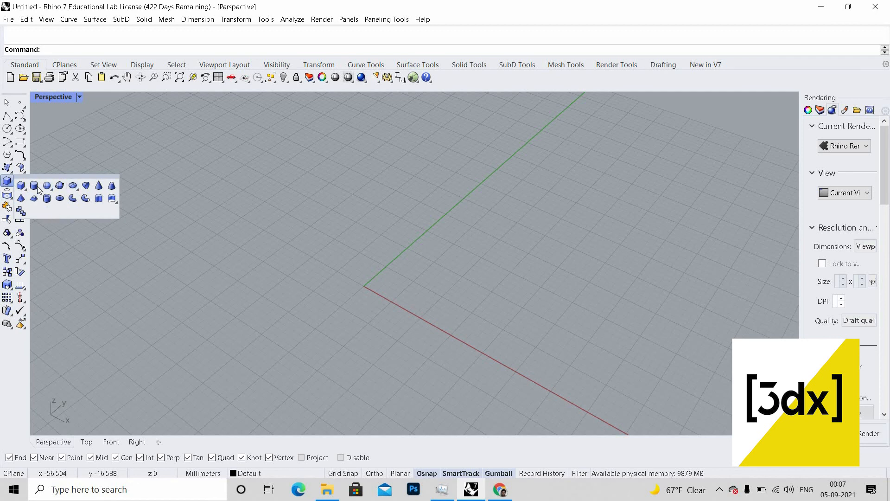
click(34, 185)
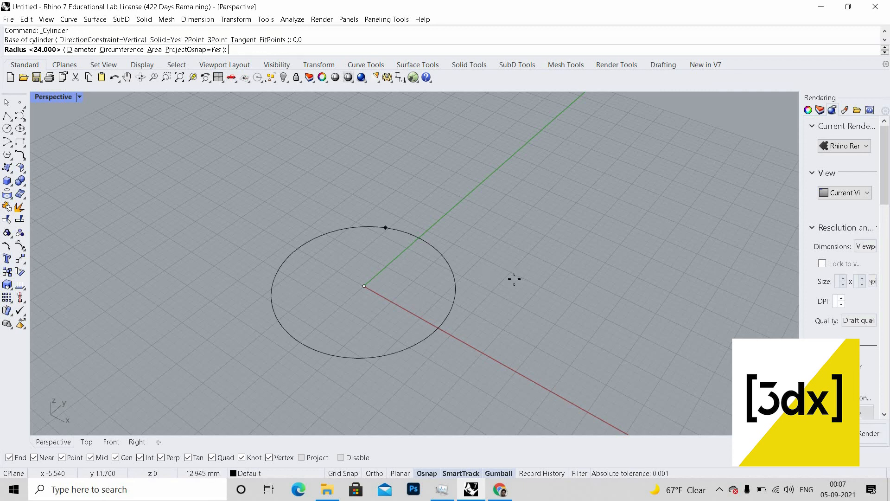
text(24)
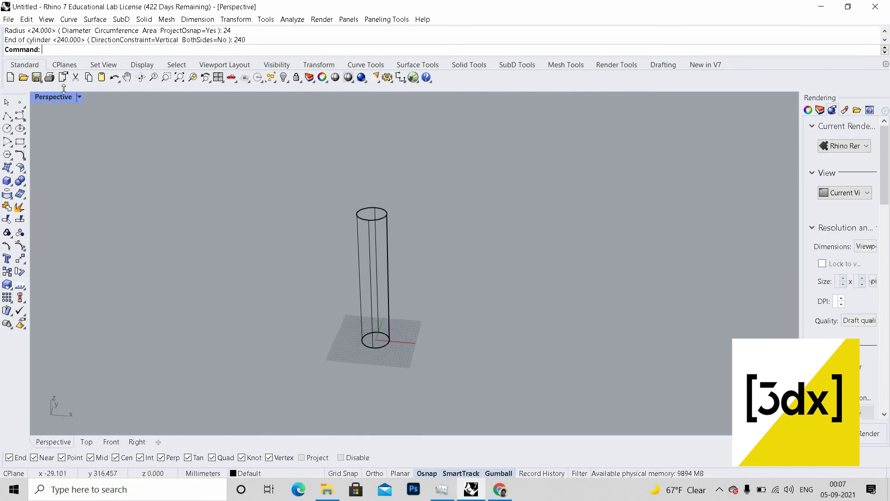
click(77, 96)
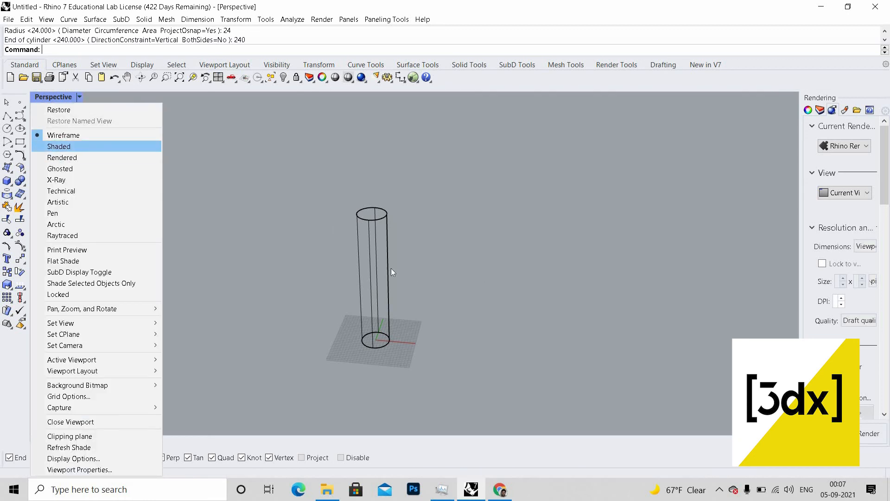
Step: Show the cylinder shaded and draw a line across its top face between opposite rim points
click(59, 146)
text(Line)
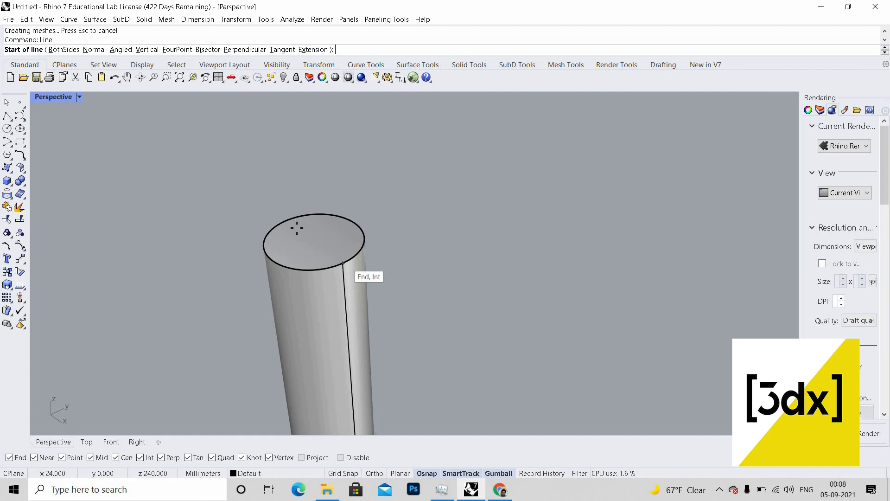
click(294, 228)
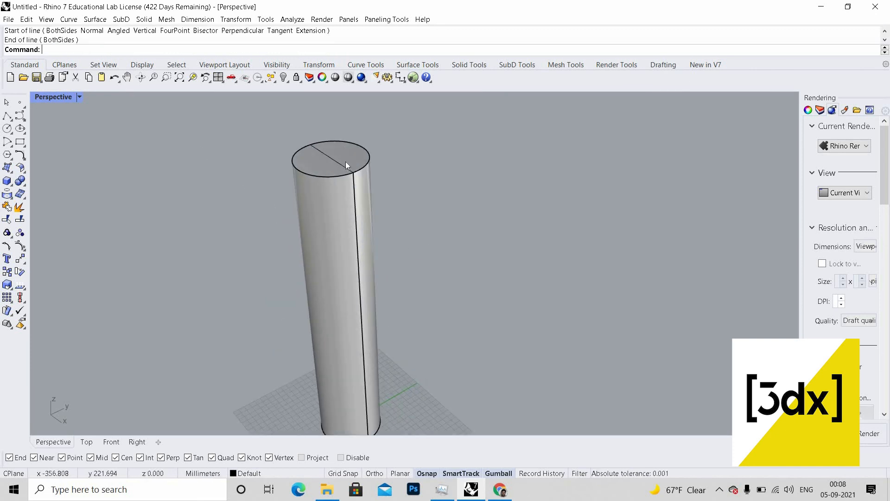
click(329, 153)
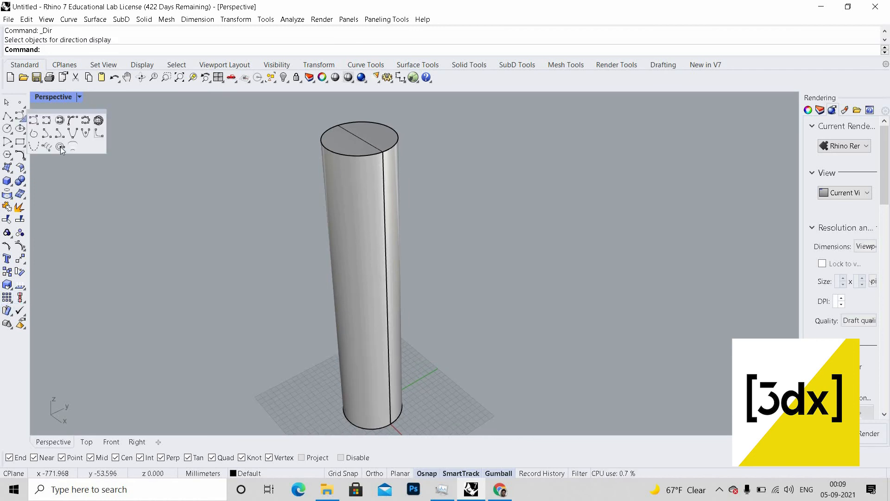
Step: Wrap a helix with 2 turns, pitch 120 and radius 24 around the cylinder's axis
click(61, 149)
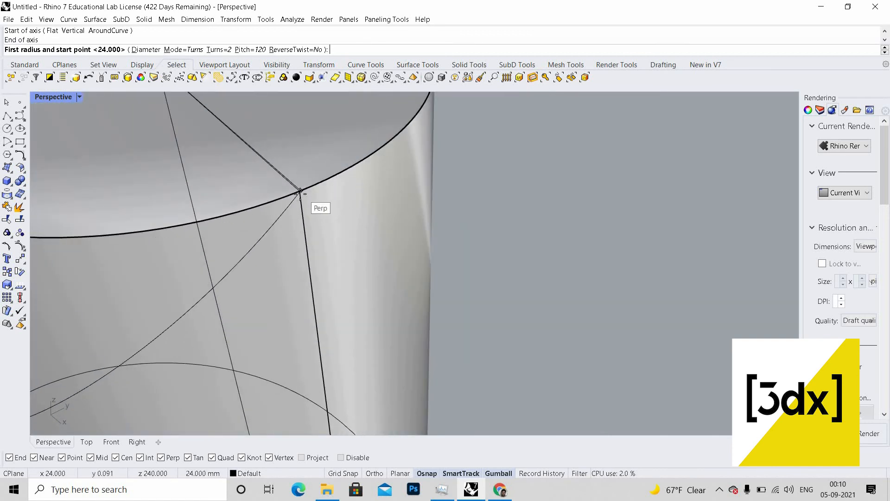
click(301, 190)
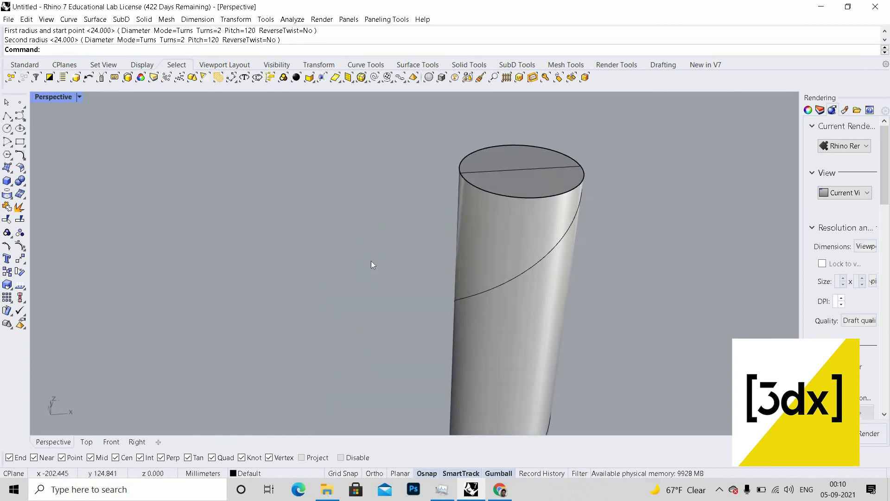
drag(519, 256, 352, 256)
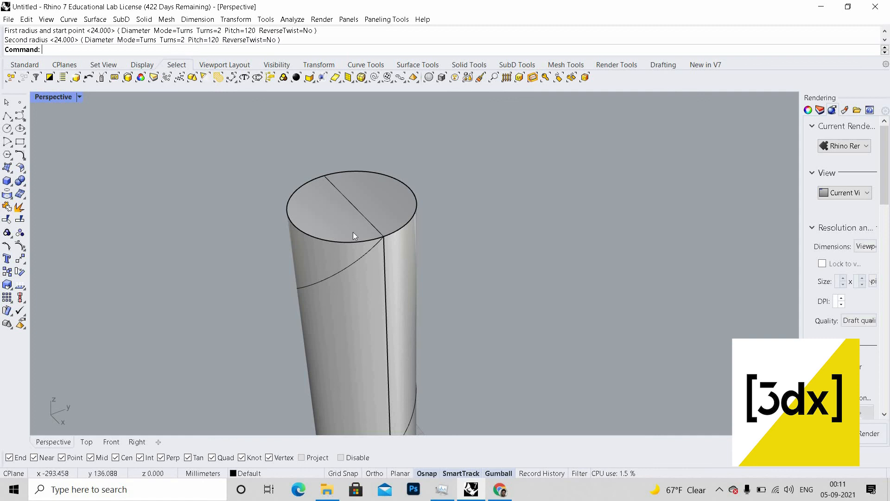
Step: Polar-array the helix into 10 copies about the top circle's centre
text(P)
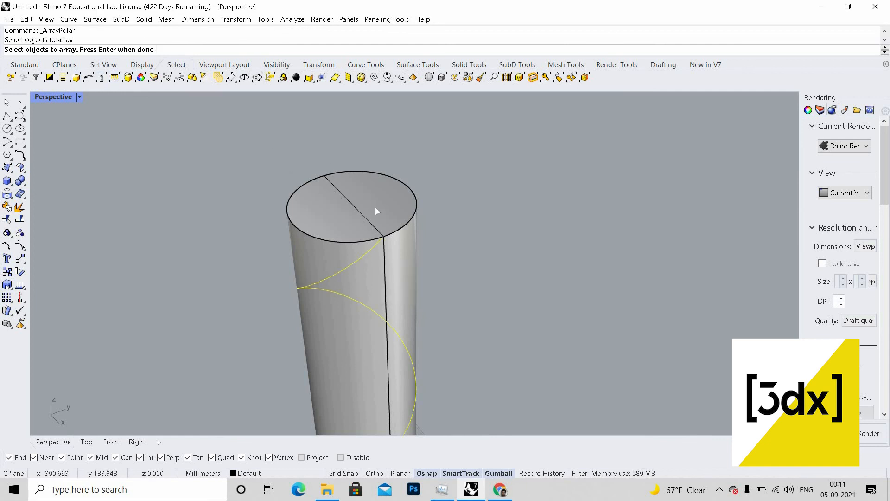
key(enter)
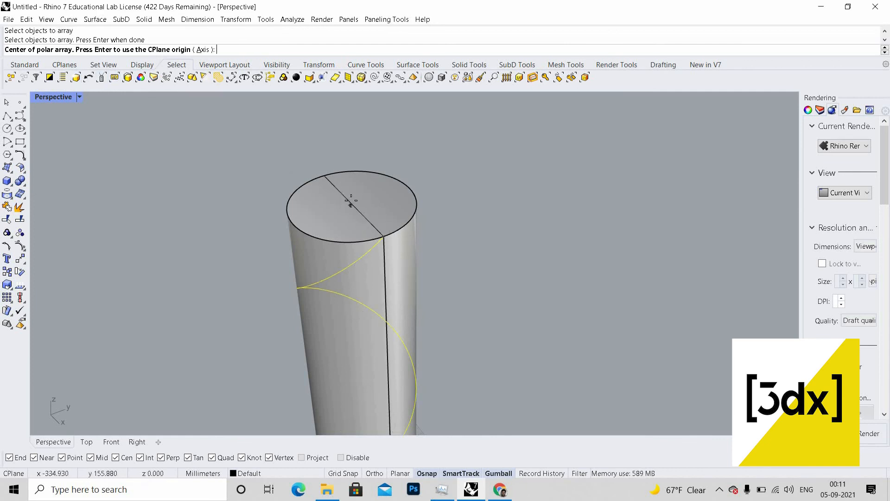
click(384, 237)
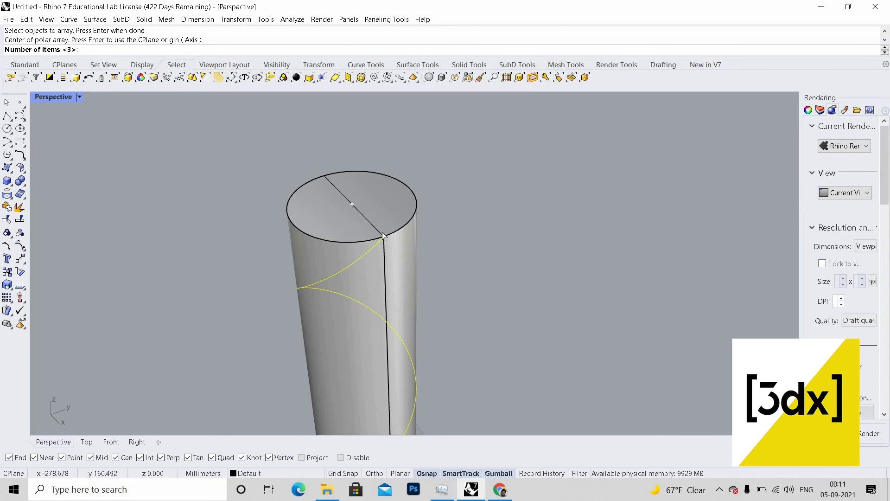
text(10)
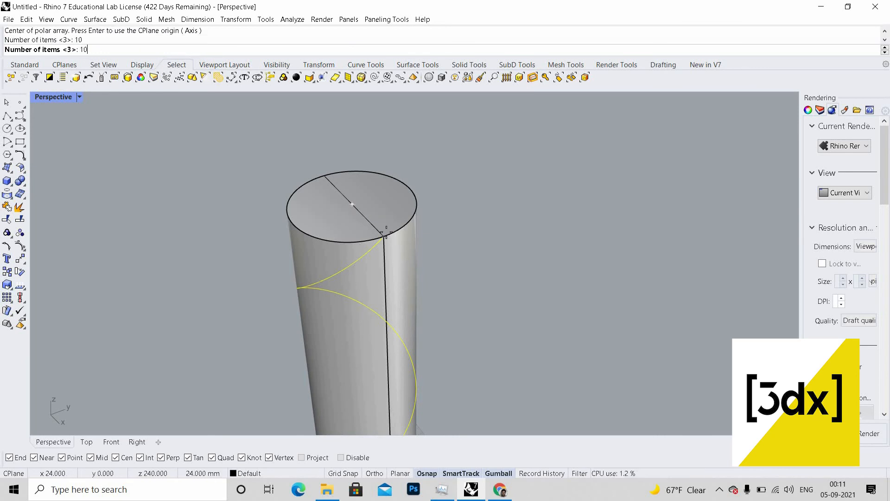
key(Enter)
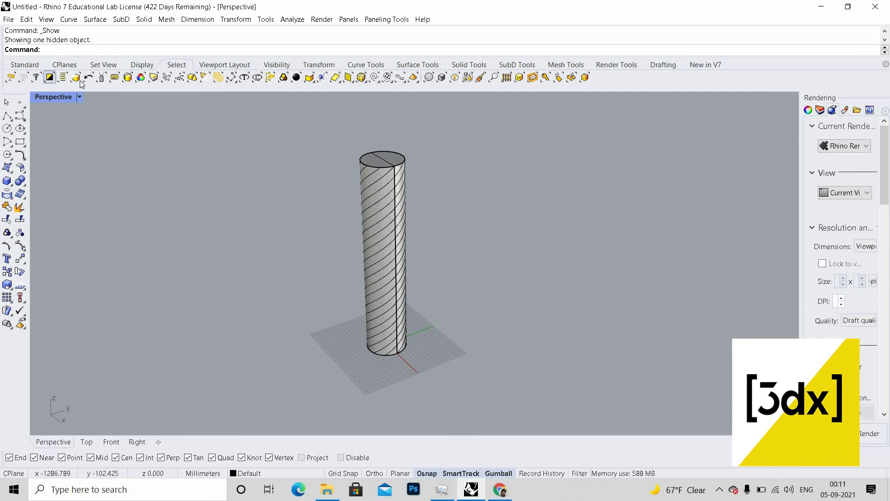
Step: Mirror the helices into twenty crossing curves, delete the cylinder and line, and begin Cage
click(75, 77)
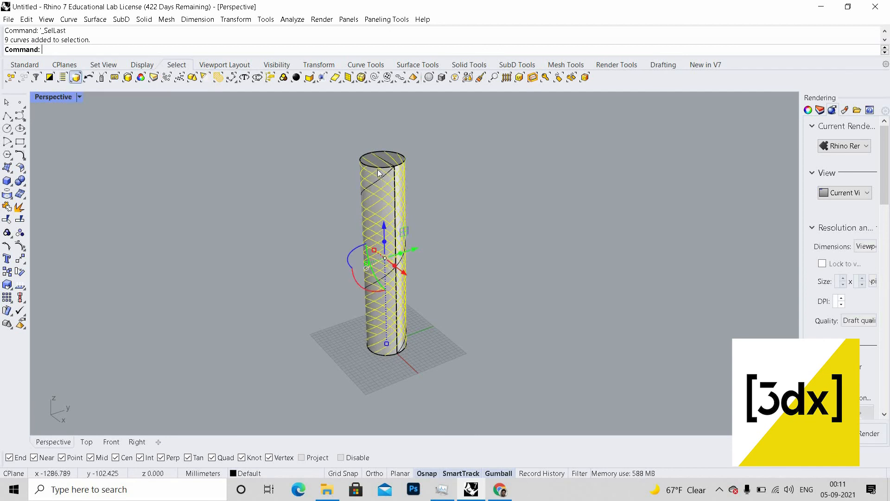
drag(380, 256, 500, 253)
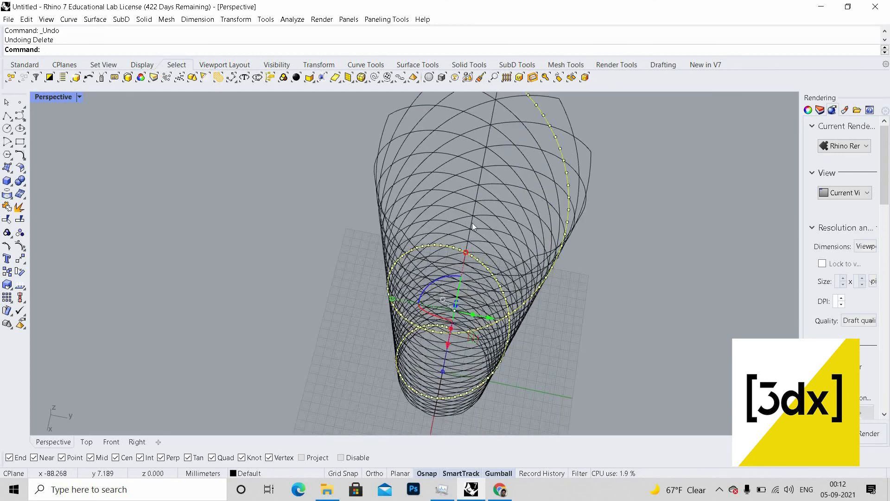
key(Delete)
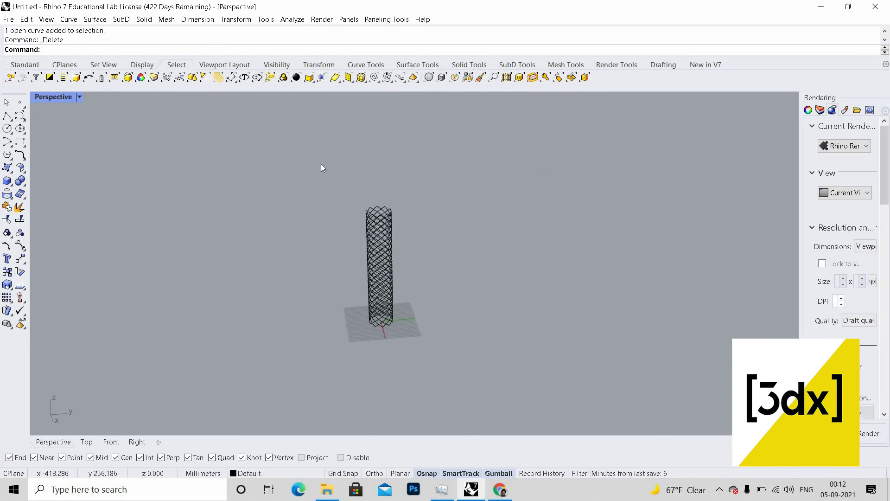
click(379, 256)
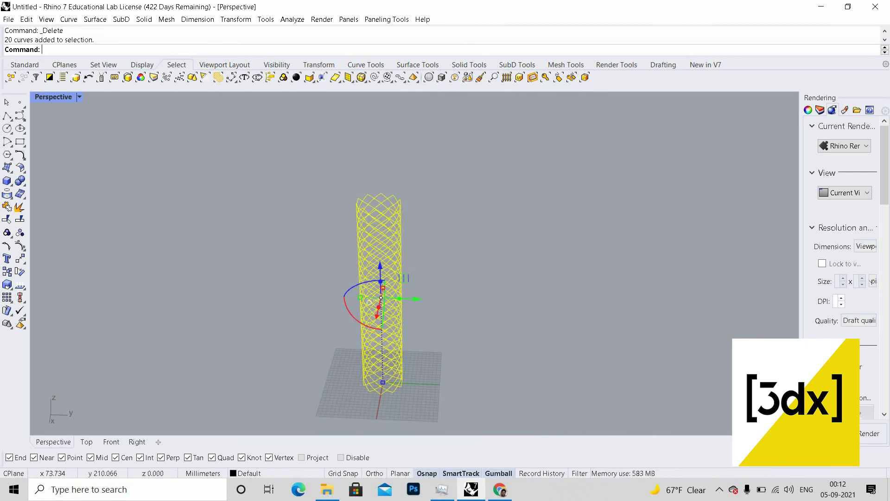
text(Cage)
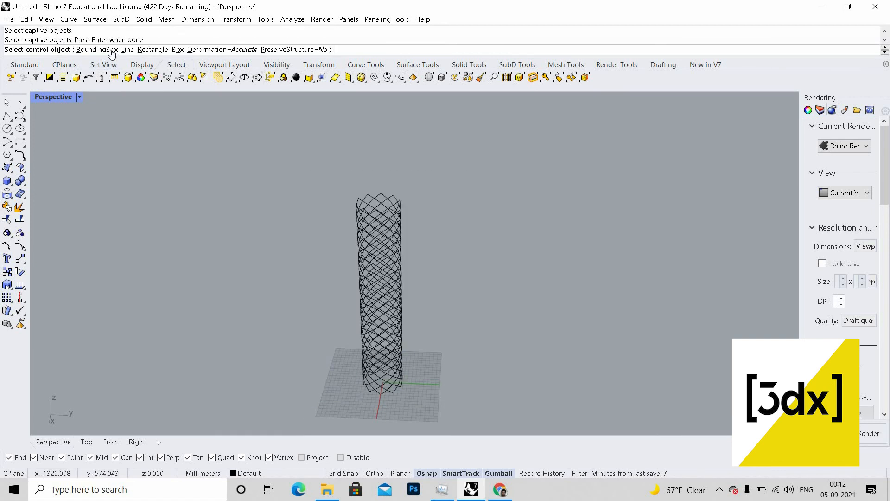
Step: Cage the lattice with a bounding box, flare top and base points outward, and show edit points on the petal curves
click(96, 49)
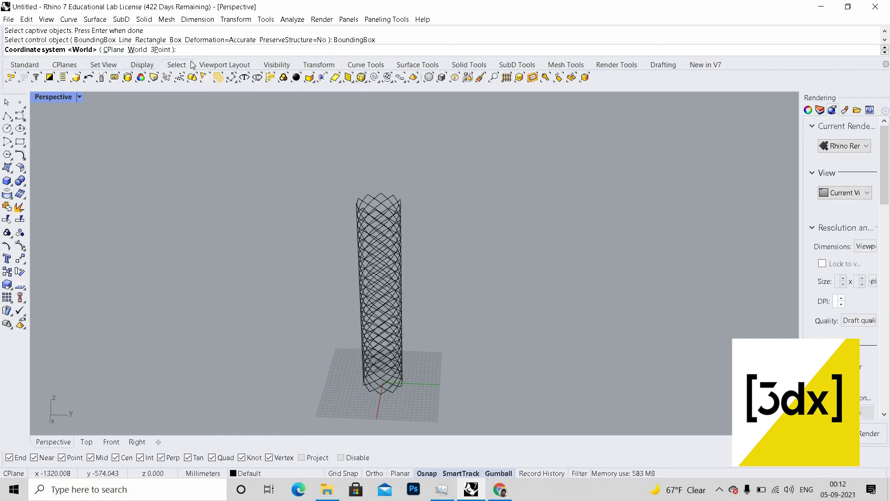
key(Enter)
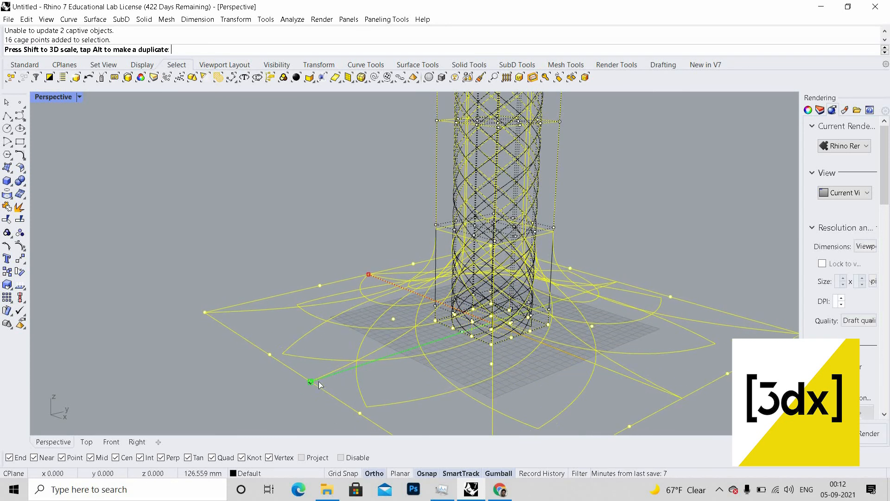
drag(309, 381, 317, 379)
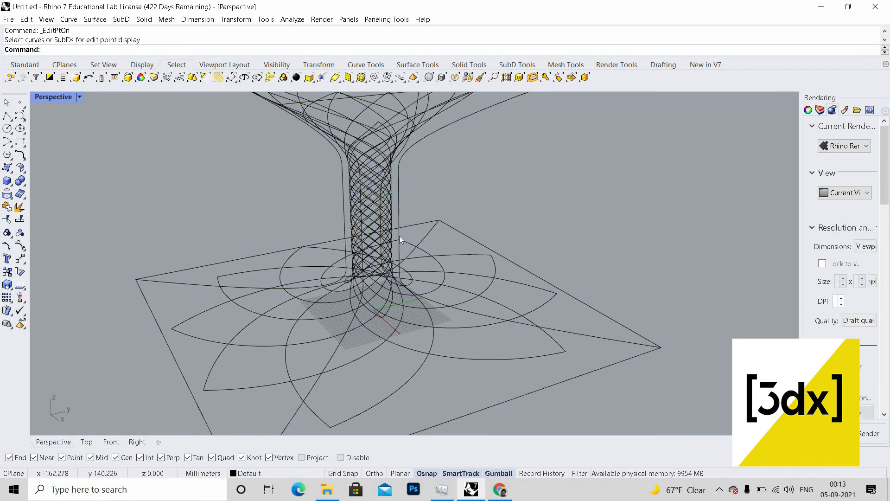
click(400, 238)
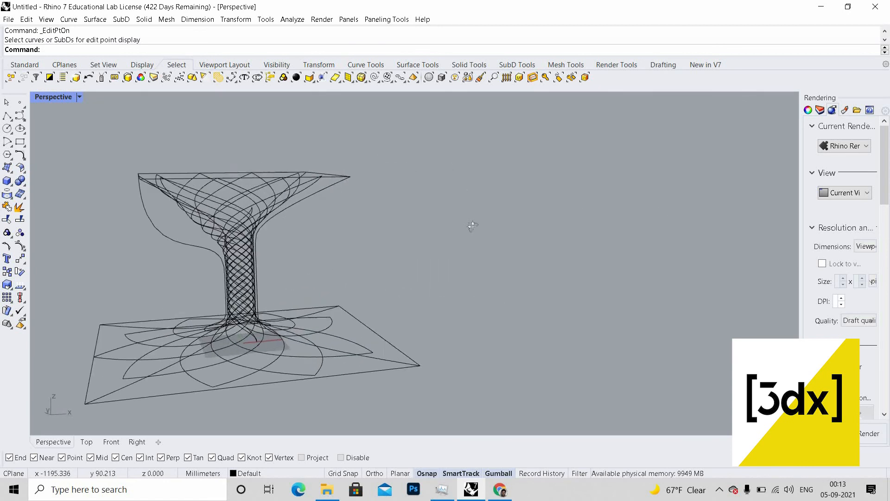
Step: Pipe all lattice and petal curves with radius 1 and flat caps
drag(472, 226, 582, 335)
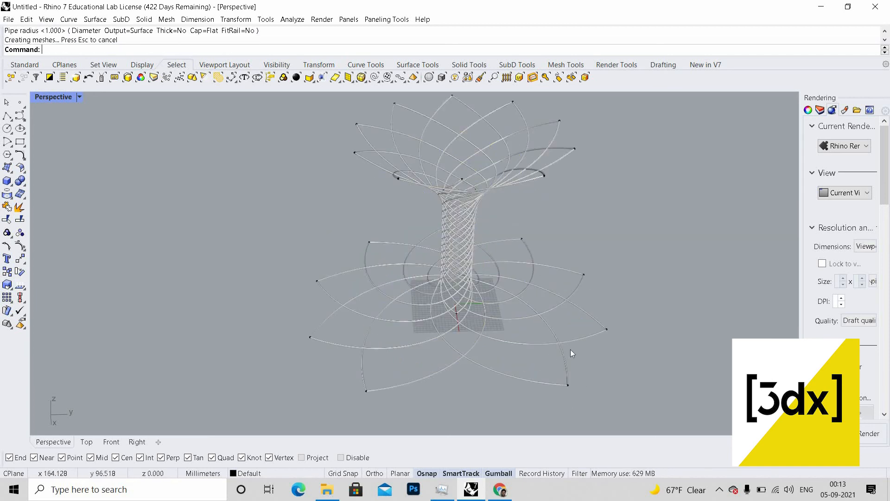
drag(572, 353, 447, 262)
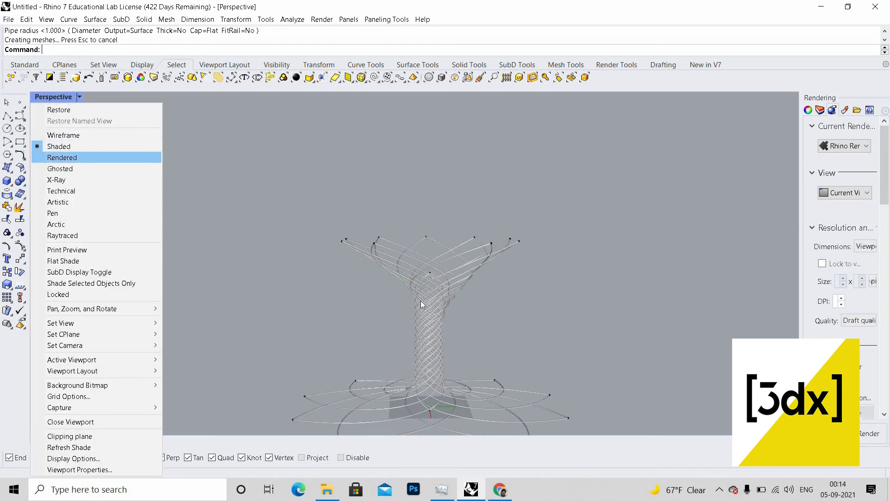
Step: Switch the Perspective viewport to Rendered and orbit to view the finished tree
click(62, 157)
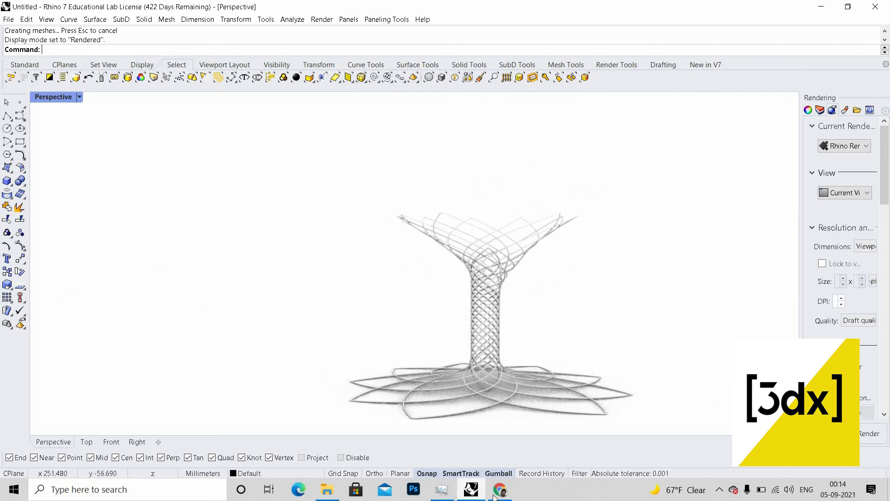
click(499, 489)
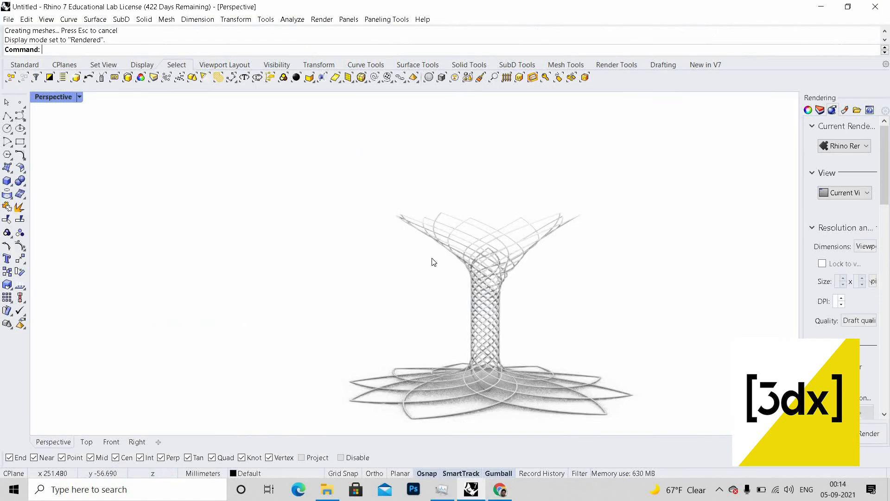
mouse_move(538, 340)
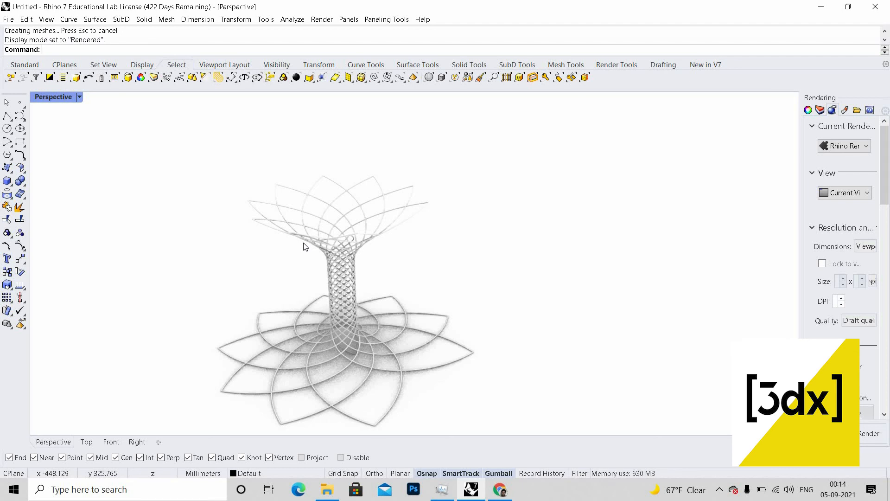
mouse_move(545, 270)
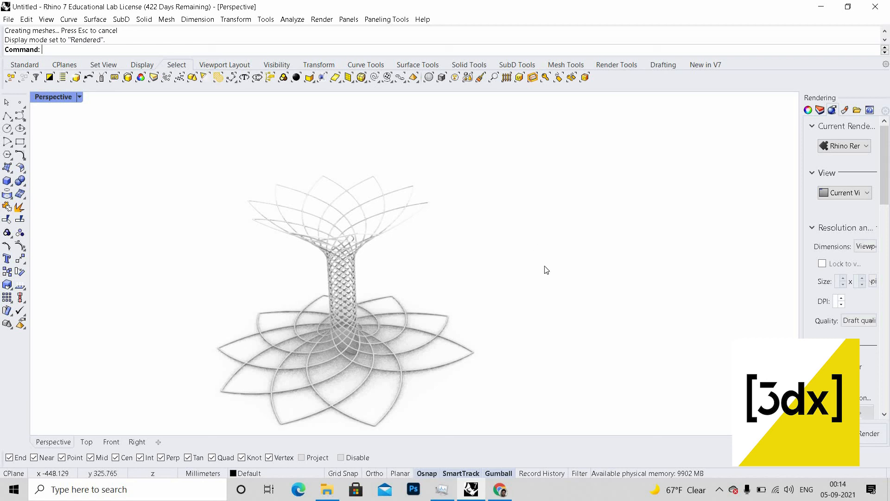